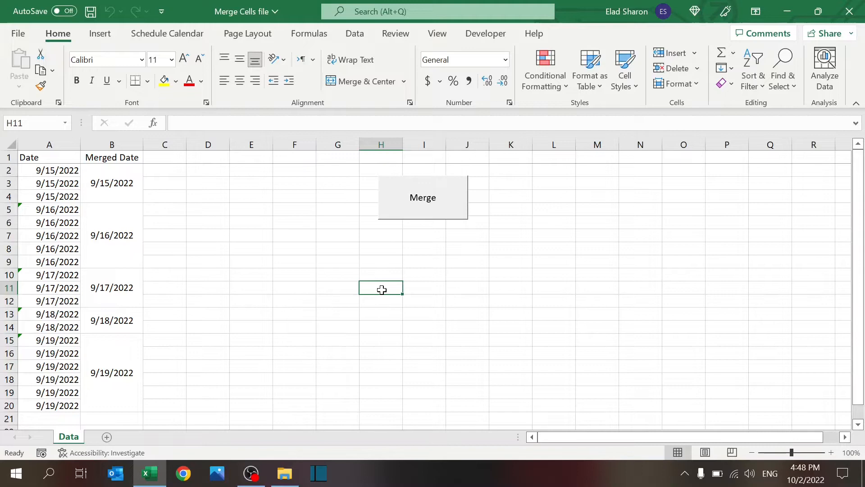
{"action": "mouse_move", "coordinate": [234, 282]}
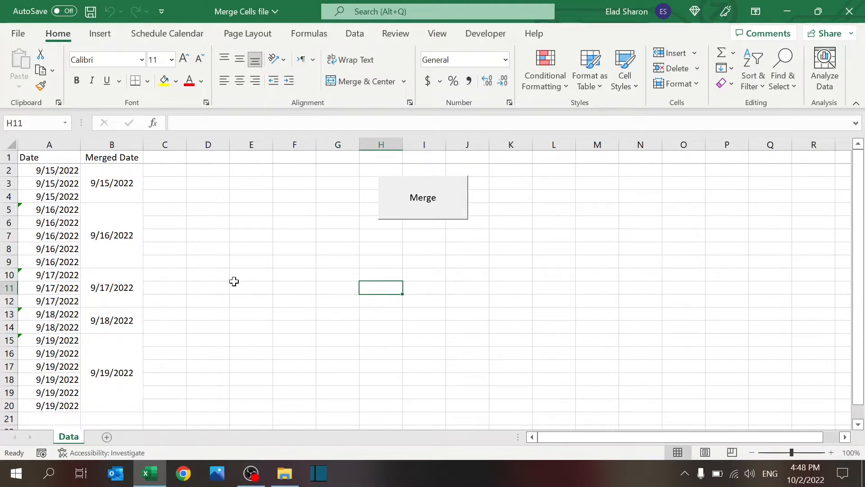
{"action": "mouse_move", "coordinate": [255, 309]}
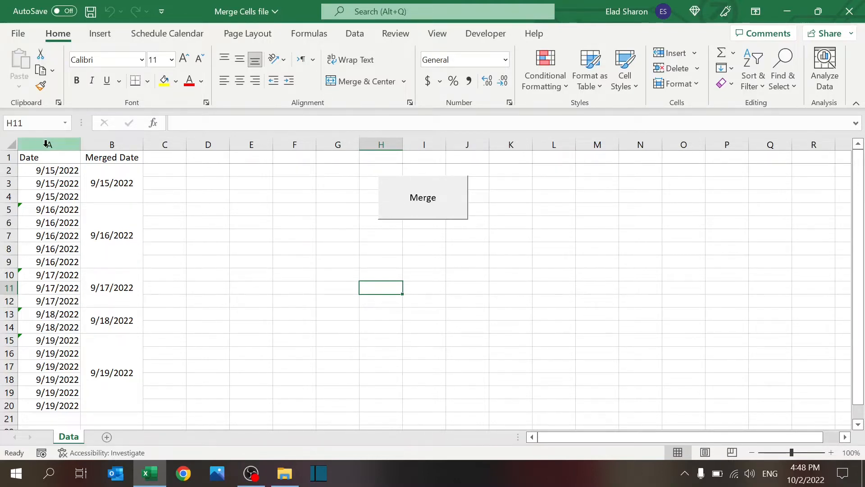
Step: Compare the raw Date column with the Merged Date column and its 9/15/2022 block
{"action": "left_click", "coordinate": [48, 171]}
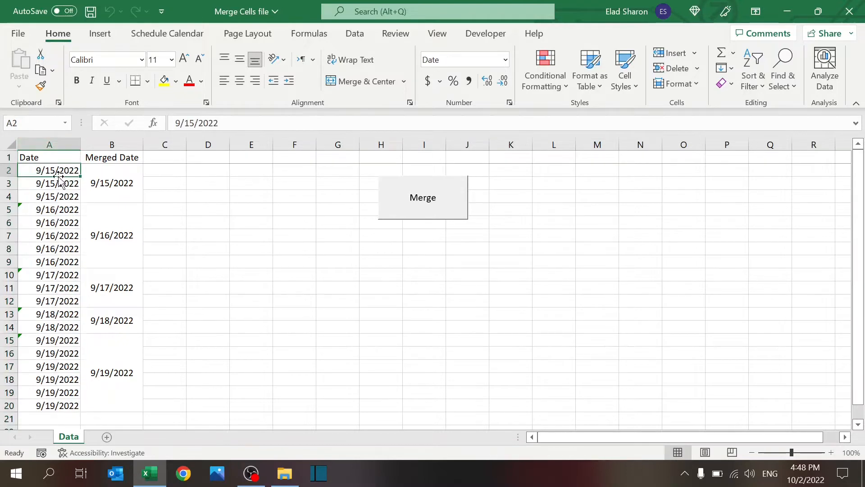
{"action": "left_click", "coordinate": [111, 183]}
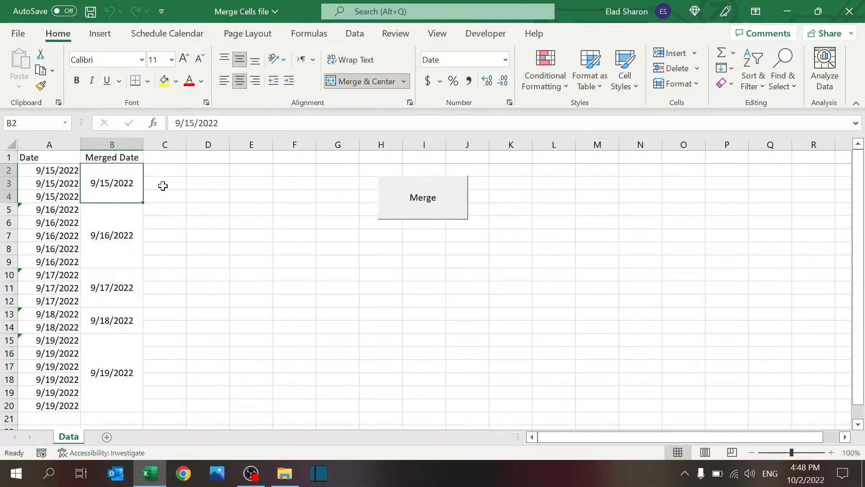
{"action": "left_click", "coordinate": [208, 208]}
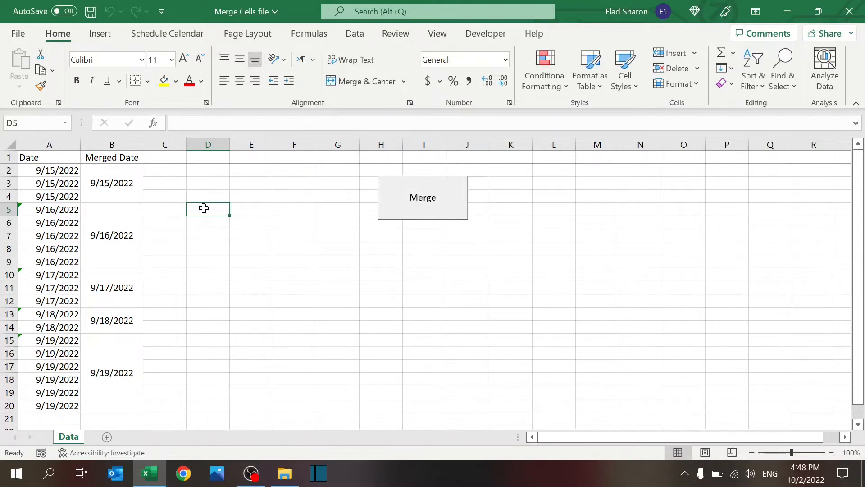
{"action": "mouse_move", "coordinate": [180, 273]}
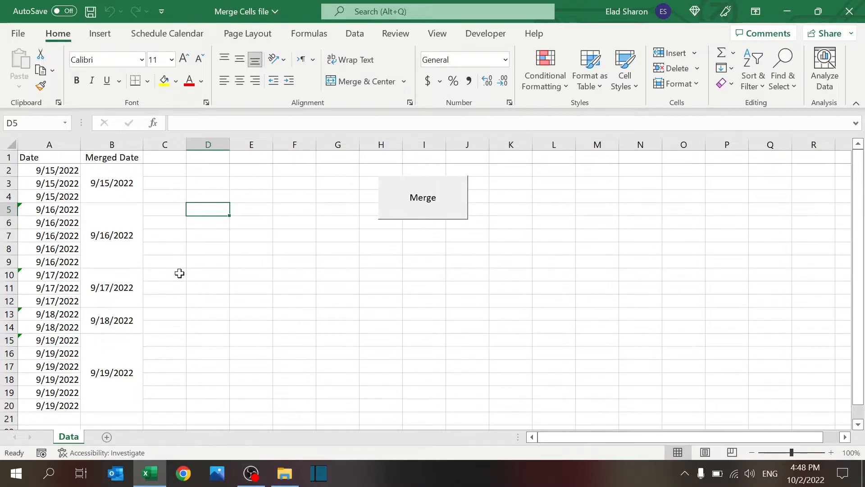
{"action": "mouse_move", "coordinate": [57, 194]}
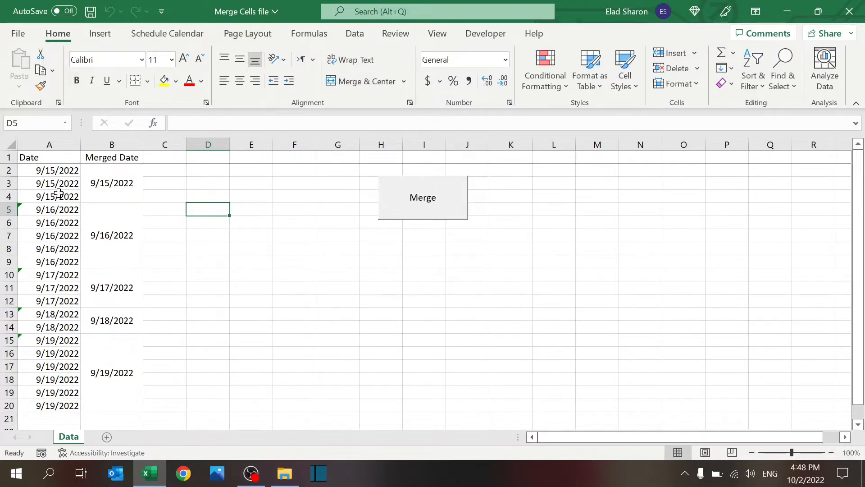
{"action": "left_click", "coordinate": [49, 145]}
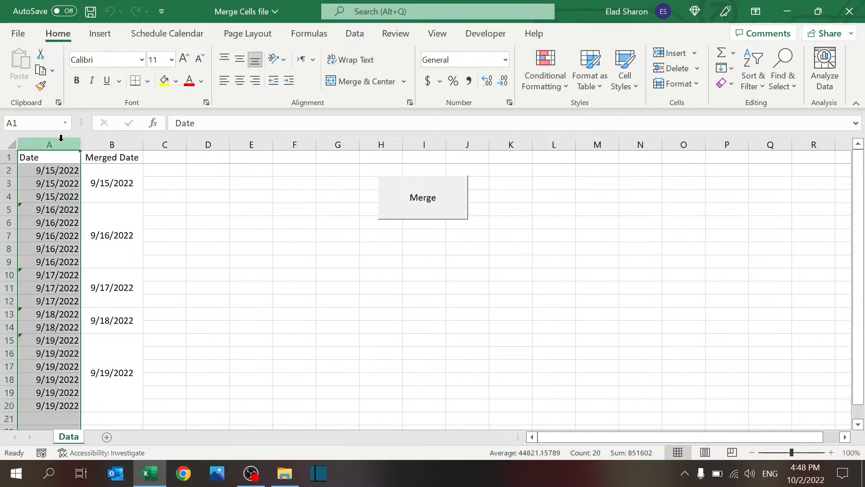
{"action": "left_click", "coordinate": [111, 144]}
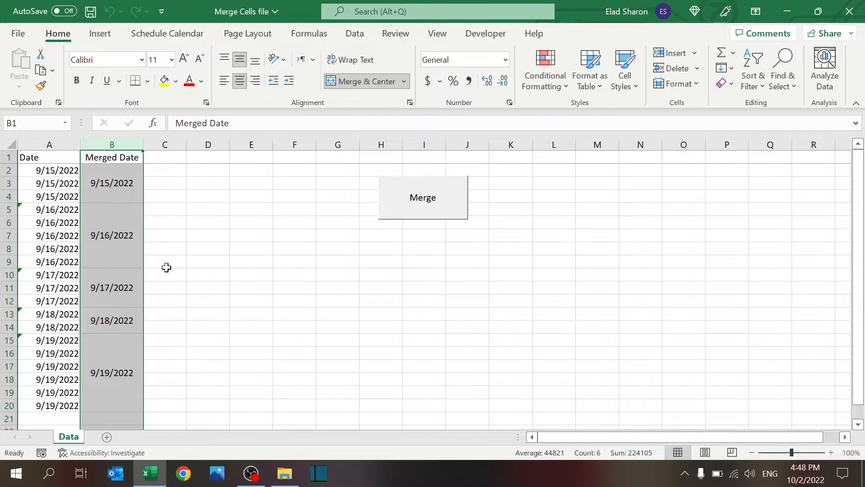
{"action": "left_click", "coordinate": [209, 249]}
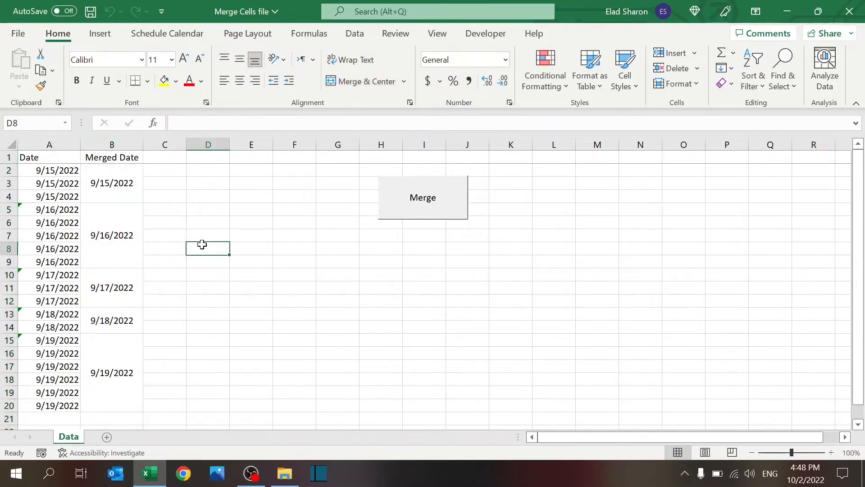
Step: Run the sheet's Merge button to rebuild column B and inspect the merged 9/19/2022 block
{"action": "left_click", "coordinate": [49, 170]}
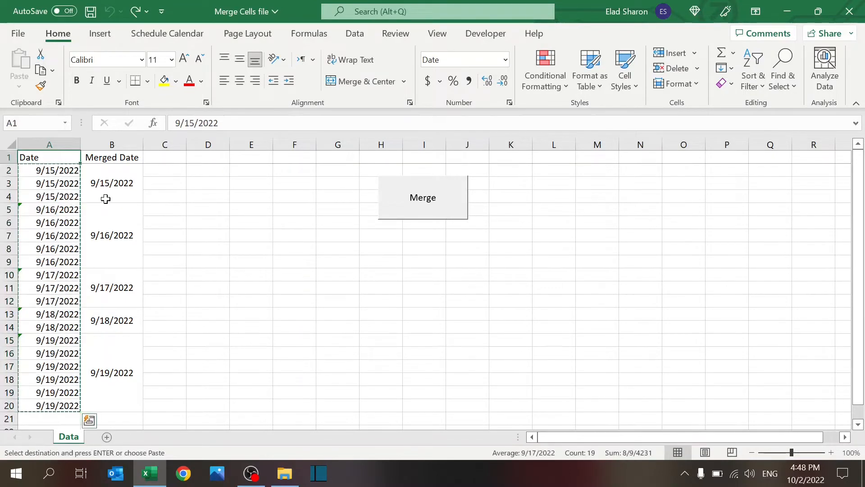
{"action": "right_click", "coordinate": [48, 171]}
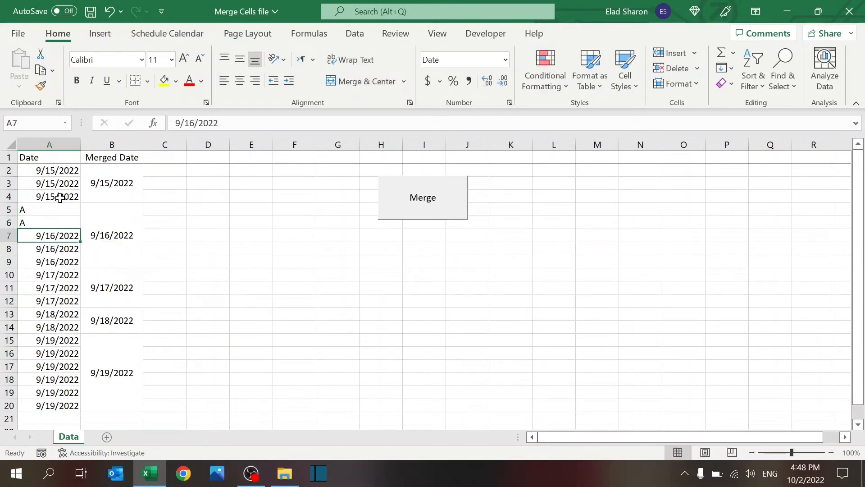
{"action": "left_click", "coordinate": [423, 197]}
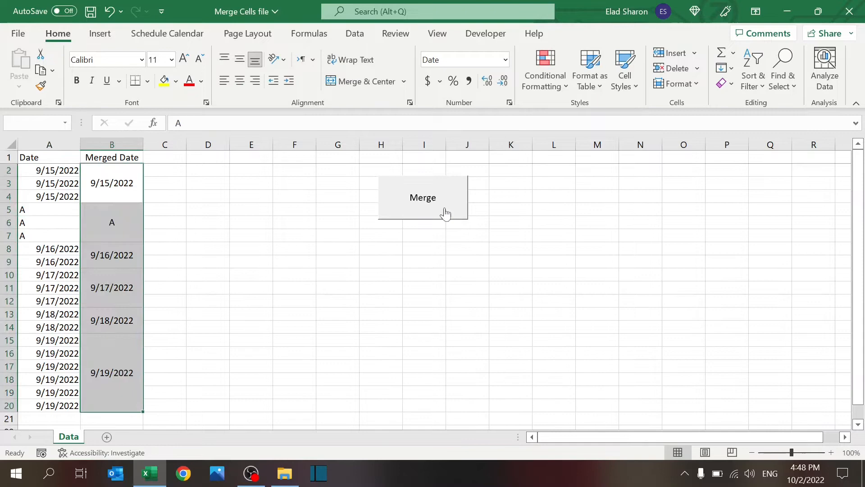
{"action": "left_click", "coordinate": [208, 236]}
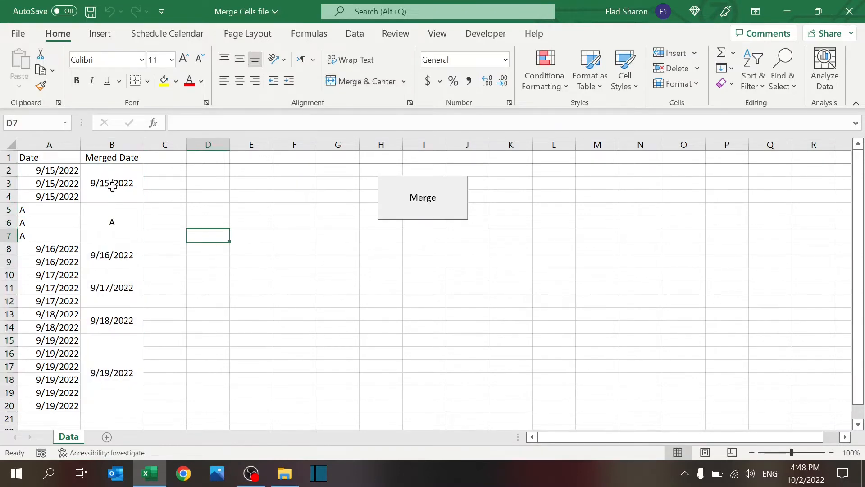
{"action": "left_click", "coordinate": [111, 372]}
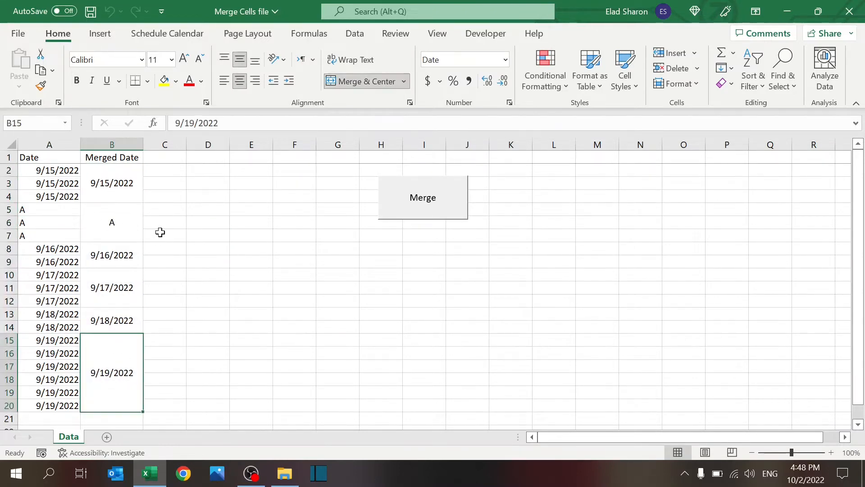
{"action": "left_click", "coordinate": [164, 222]}
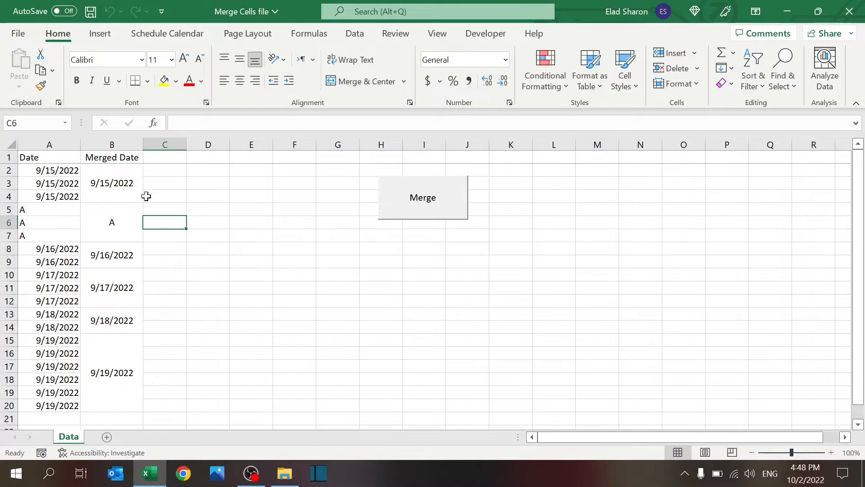
{"action": "mouse_move", "coordinate": [205, 289]}
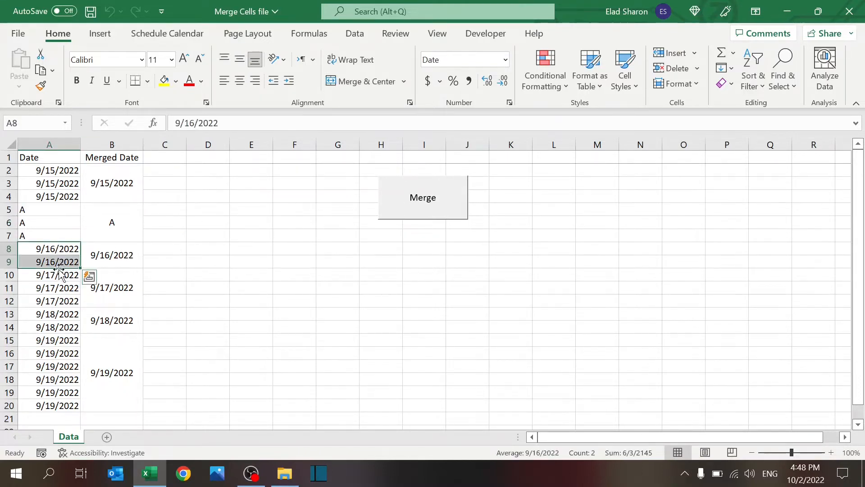
{"action": "left_click", "coordinate": [49, 340]}
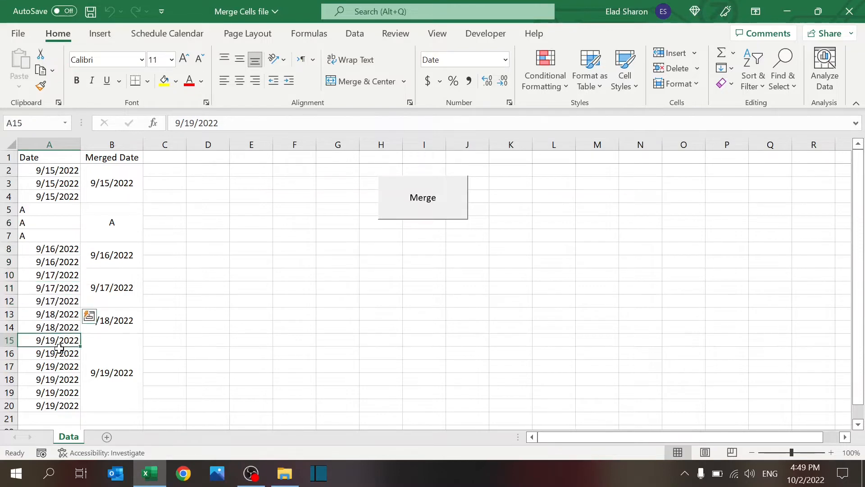
Step: Find the macro assigned to the Merge button and open its code in the VBA editor
{"action": "right_click", "coordinate": [423, 198]}
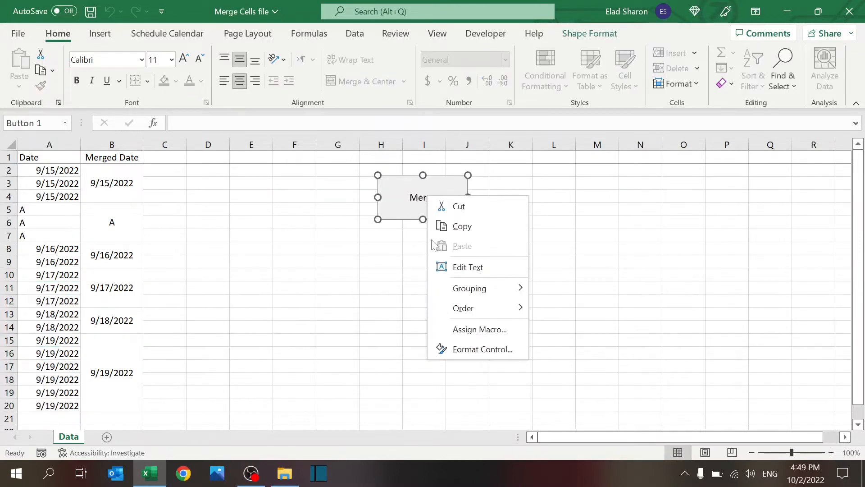
{"action": "left_click", "coordinate": [478, 330]}
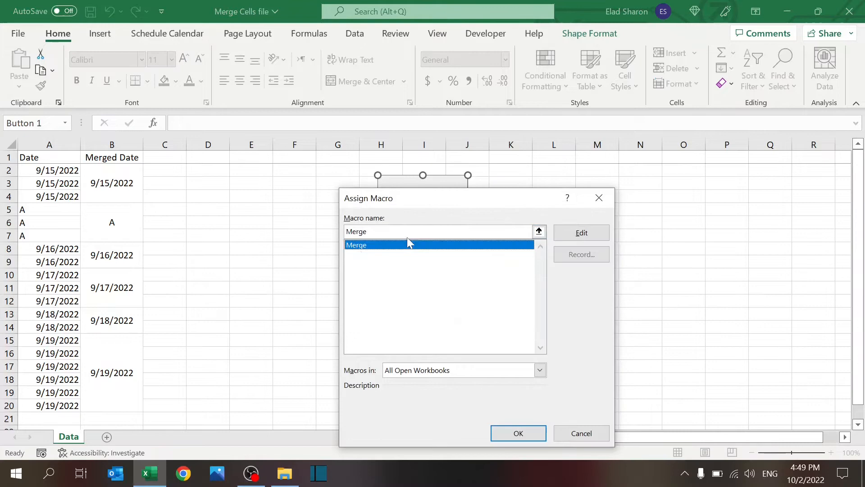
{"action": "left_click", "coordinate": [580, 233]}
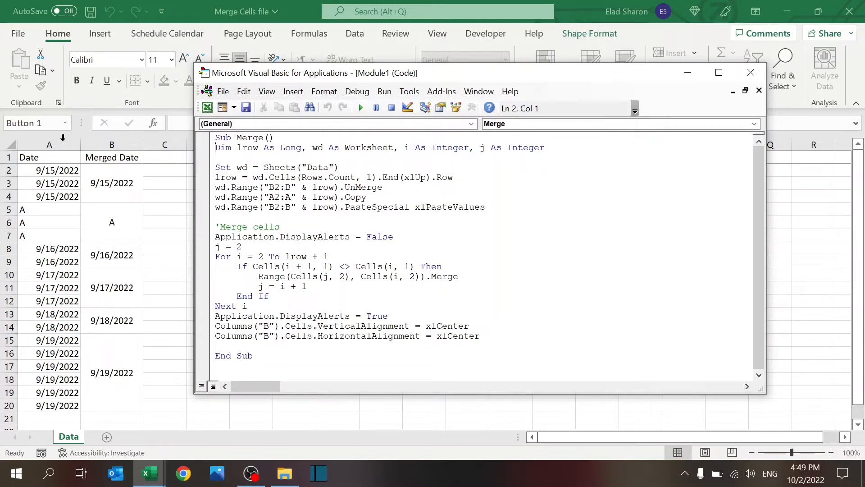
Step: Review the Merge macro's last-row line, then return to the Data sheet
{"action": "double_click", "coordinate": [366, 177]}
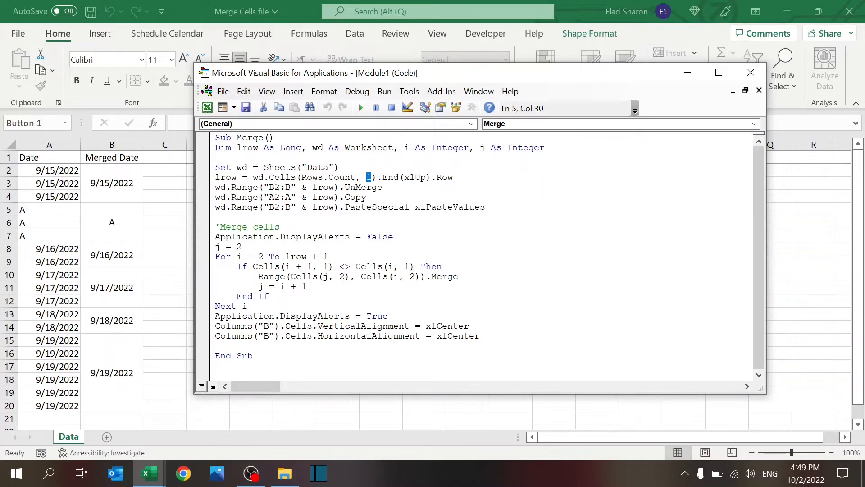
{"action": "left_click", "coordinate": [383, 188]}
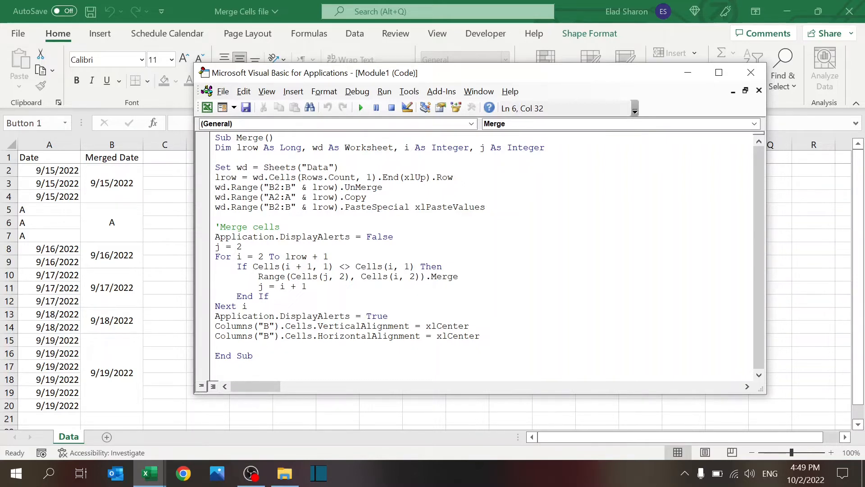
{"action": "left_click", "coordinate": [382, 188]}
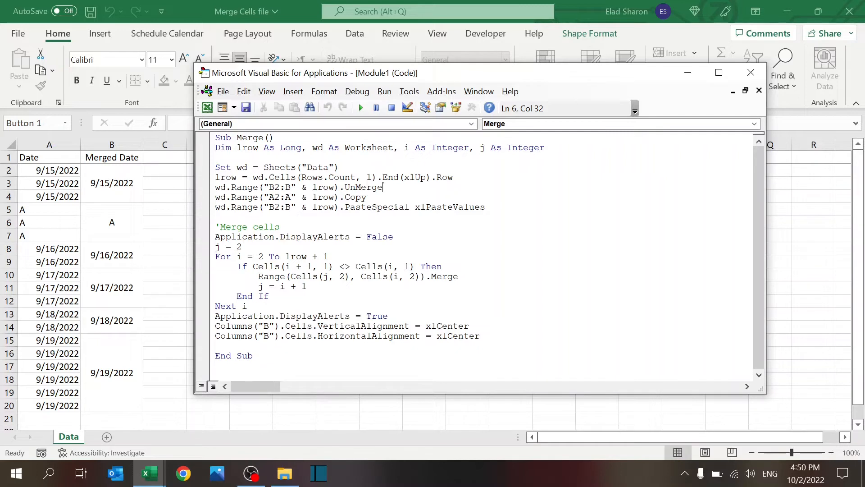
{"action": "left_click", "coordinate": [393, 236]}
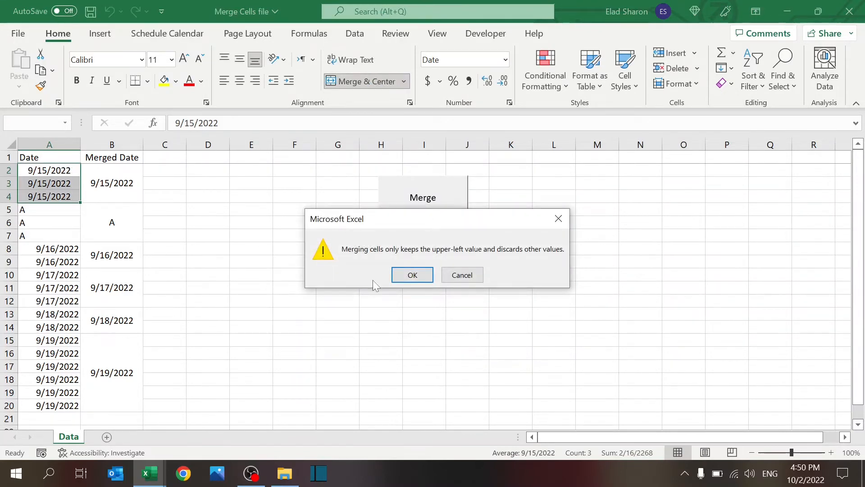
Step: Cancel the merge at the upper-left-value data-loss warning
{"action": "left_click", "coordinate": [412, 275]}
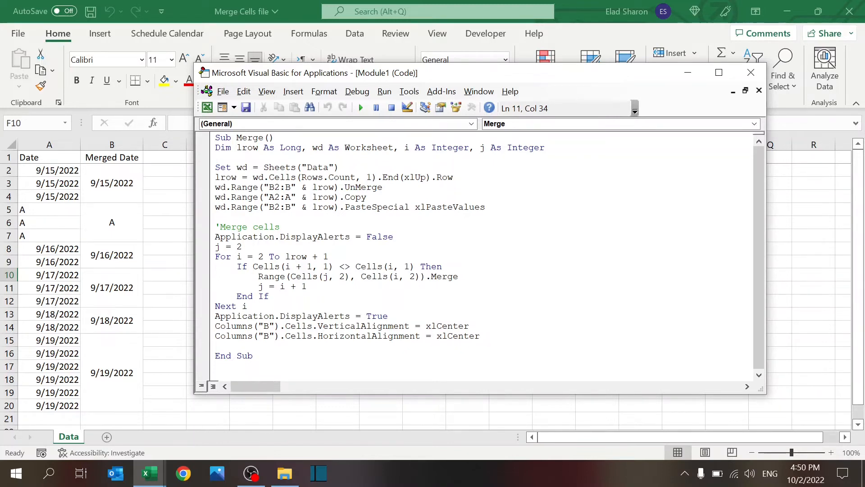
{"action": "left_click", "coordinate": [393, 236]}
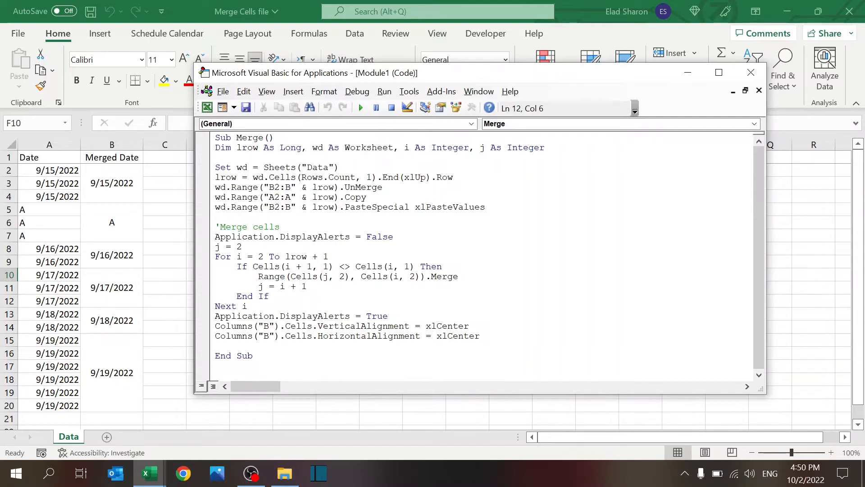
{"action": "left_click", "coordinate": [242, 247]}
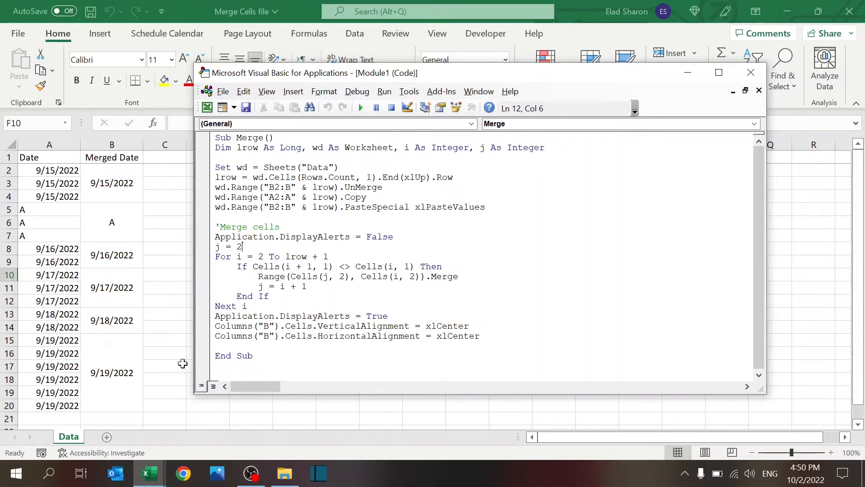
{"action": "mouse_move", "coordinate": [84, 171]}
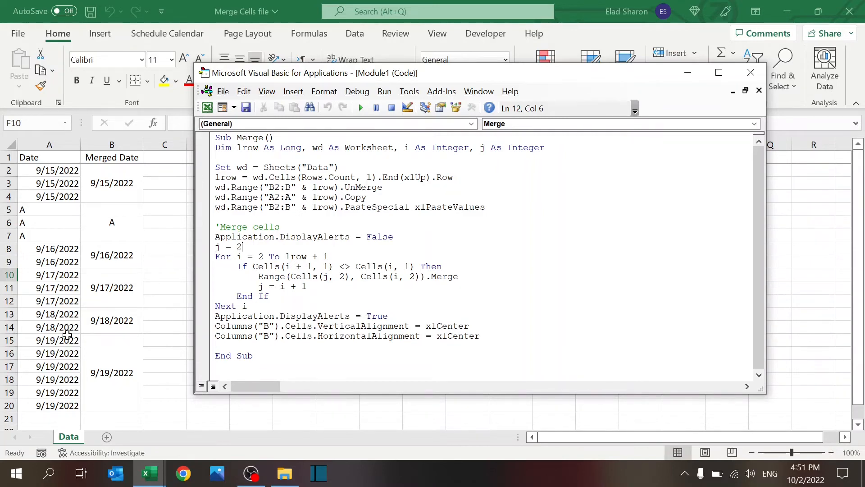
{"action": "mouse_move", "coordinate": [63, 346]}
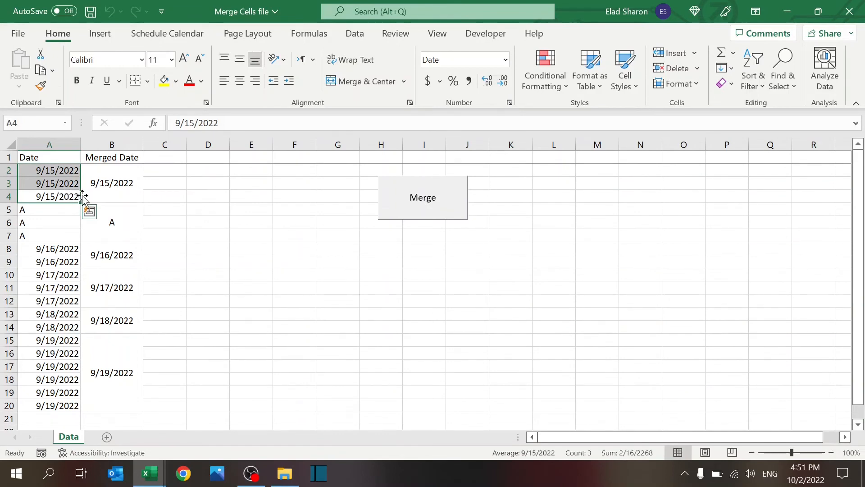
{"action": "left_click", "coordinate": [46, 209]}
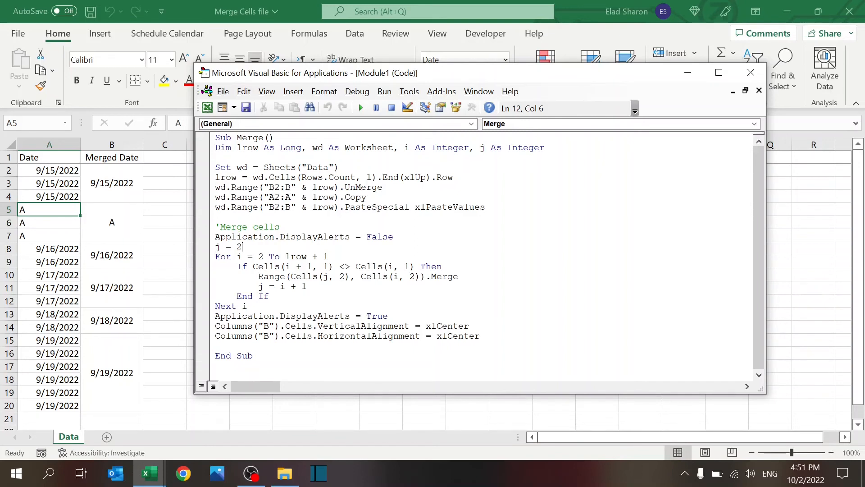
{"action": "left_click", "coordinate": [388, 315]}
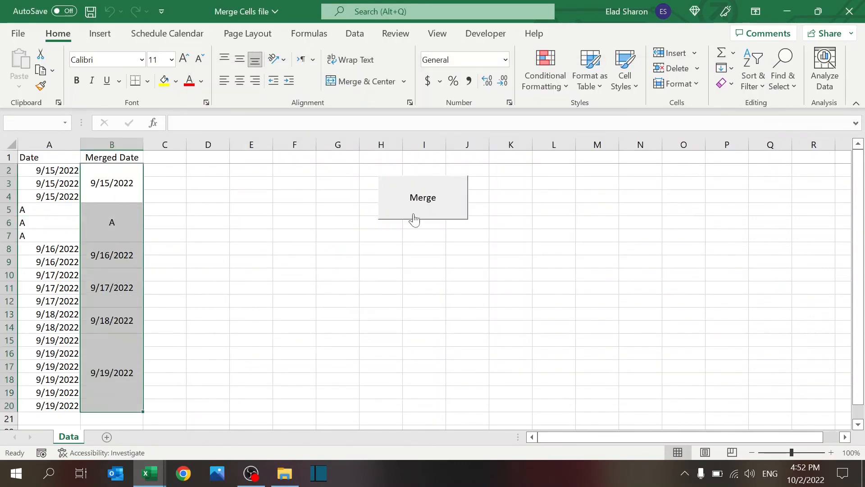
{"action": "left_click", "coordinate": [338, 314]}
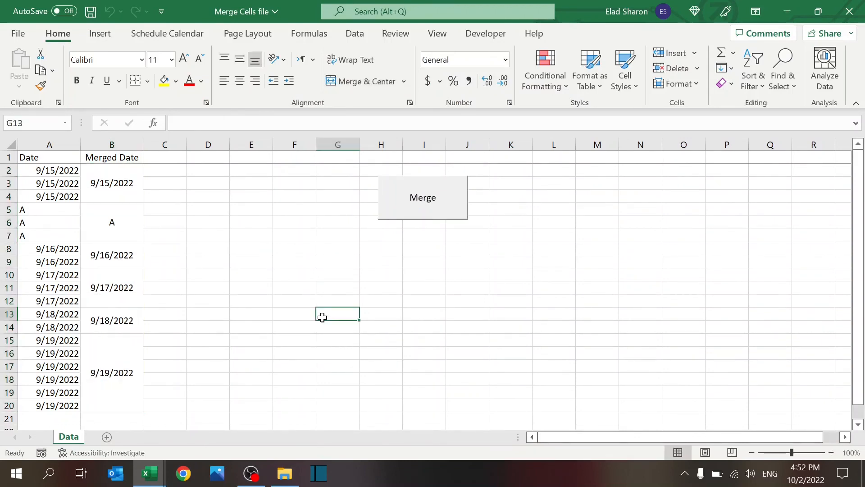